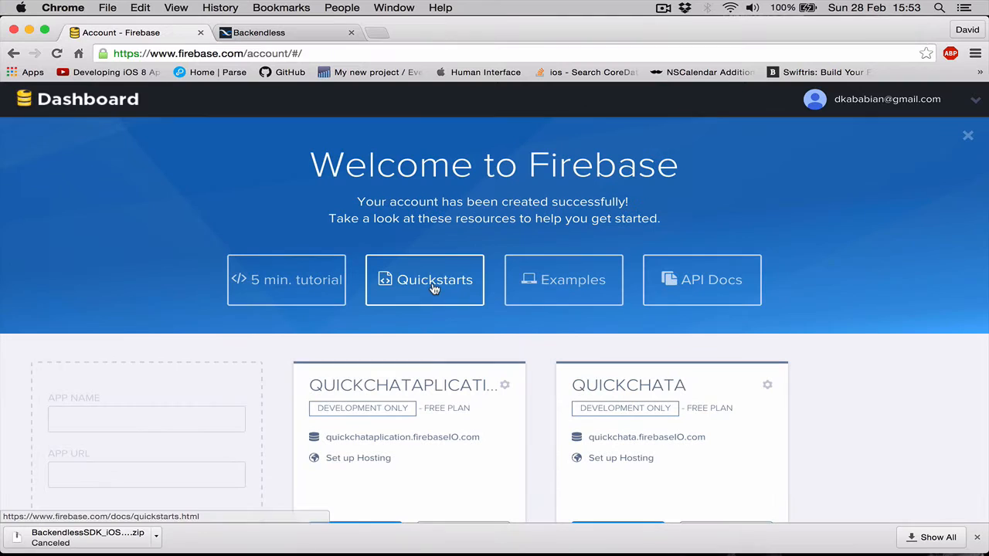
Open Firebase's iOS Quickstart guide and scroll to its CocoaPods Setup section
click(424, 279)
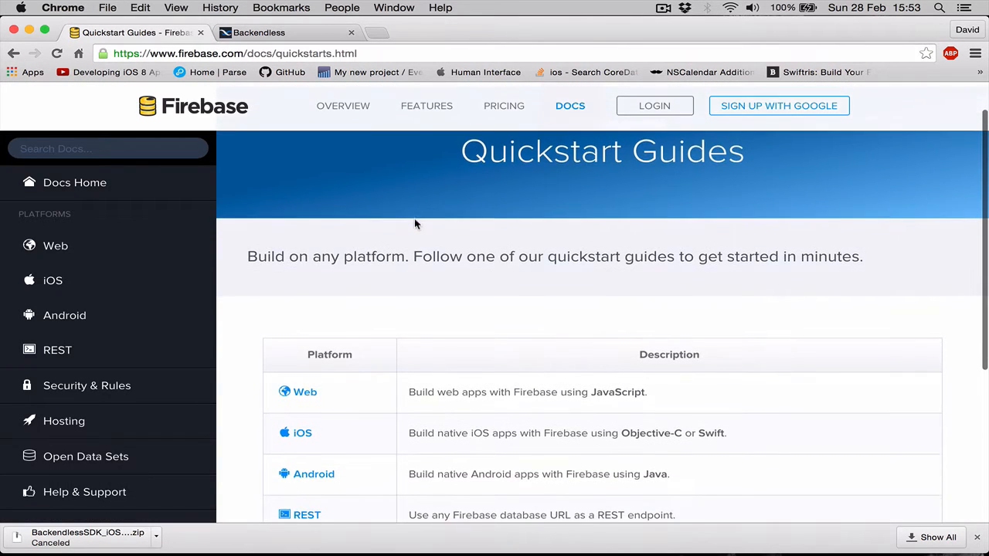
scroll(down, 3)
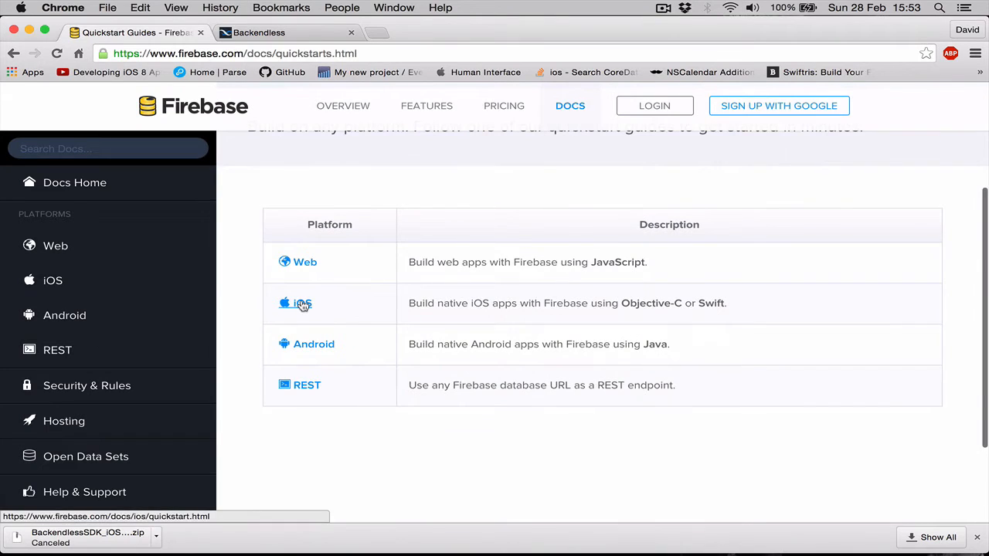
click(302, 303)
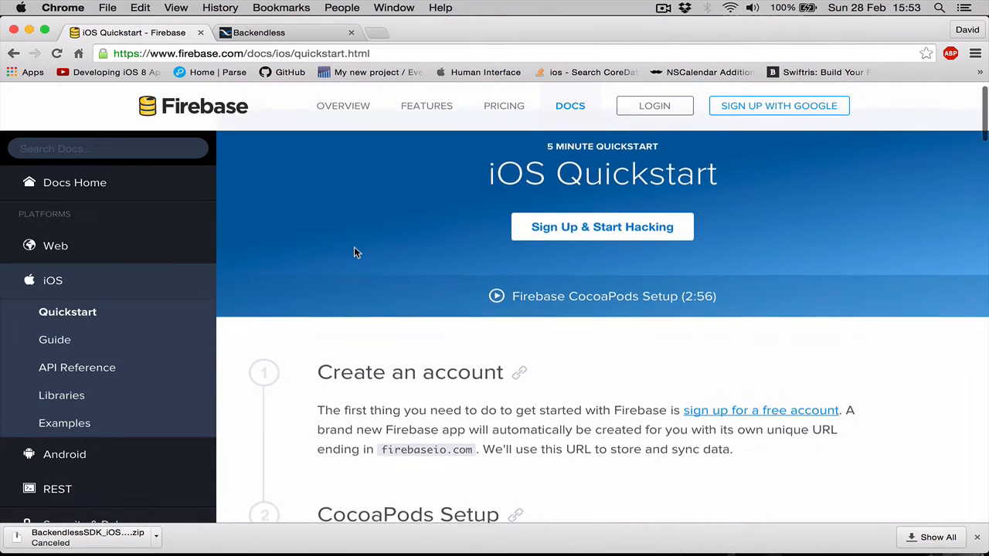
scroll(down, 3)
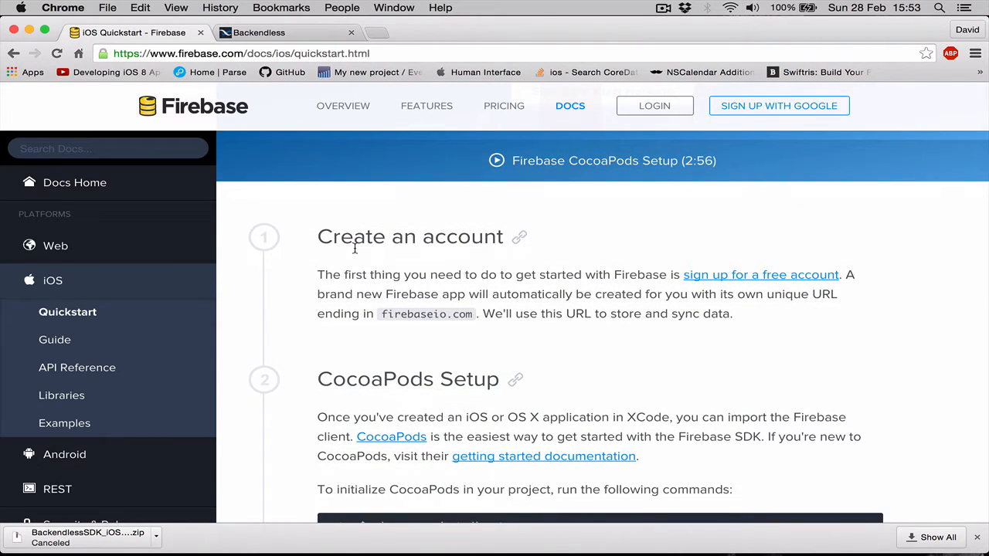
scroll(down, 3)
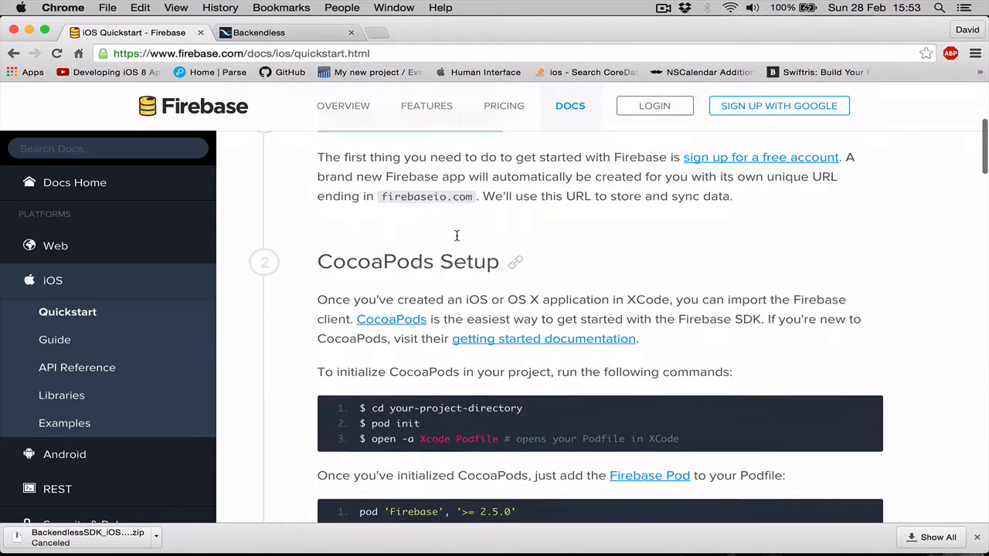
scroll(down, 3)
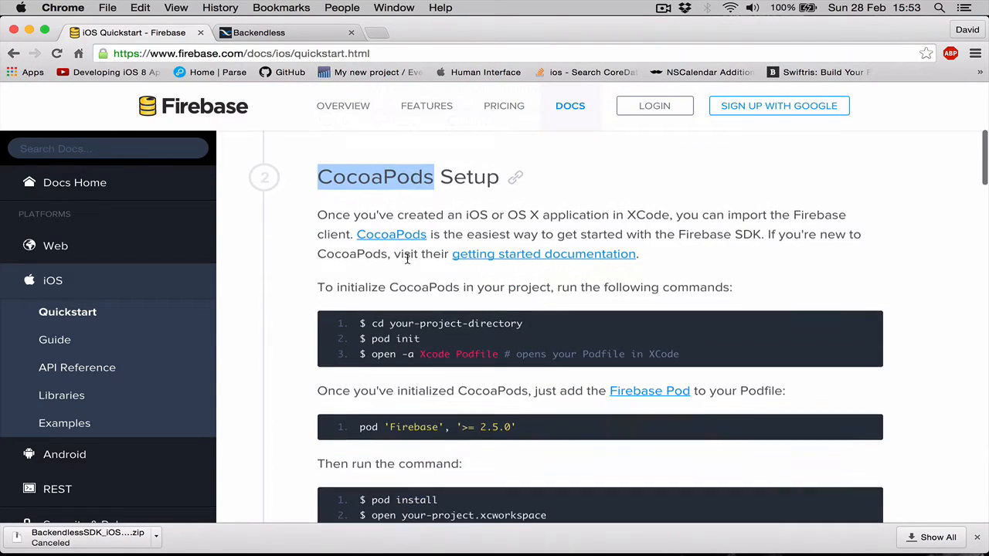
scroll(down, 3)
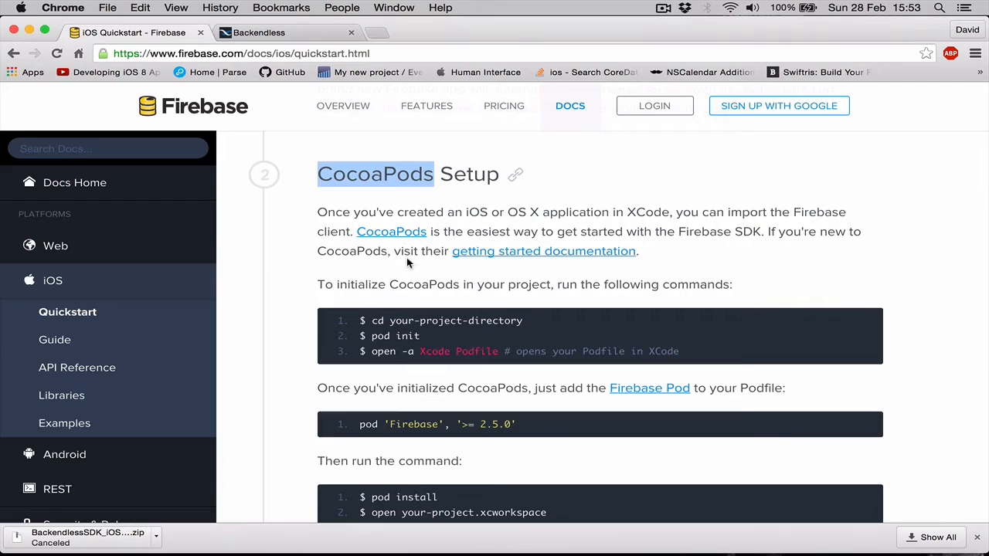
mouse_move(391, 231)
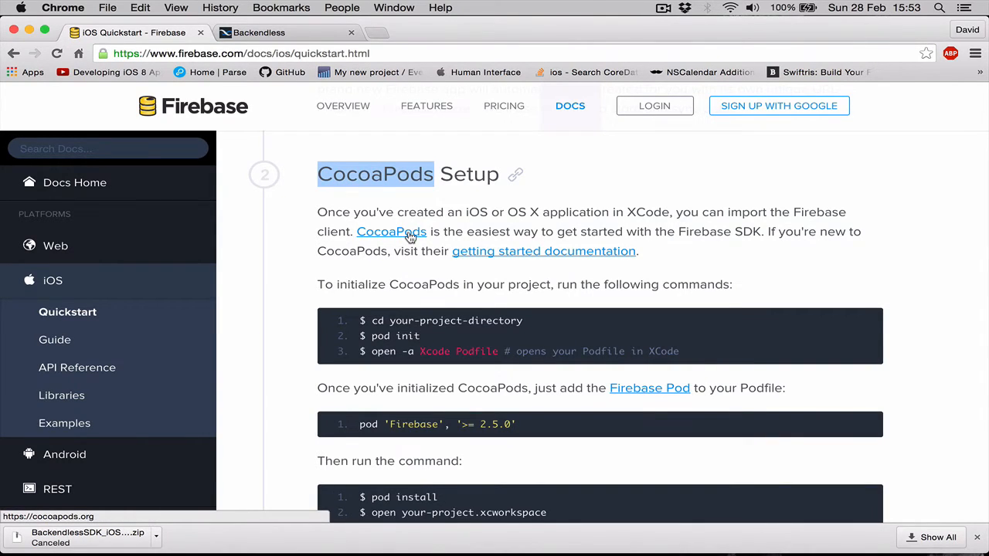
scroll(down, 3)
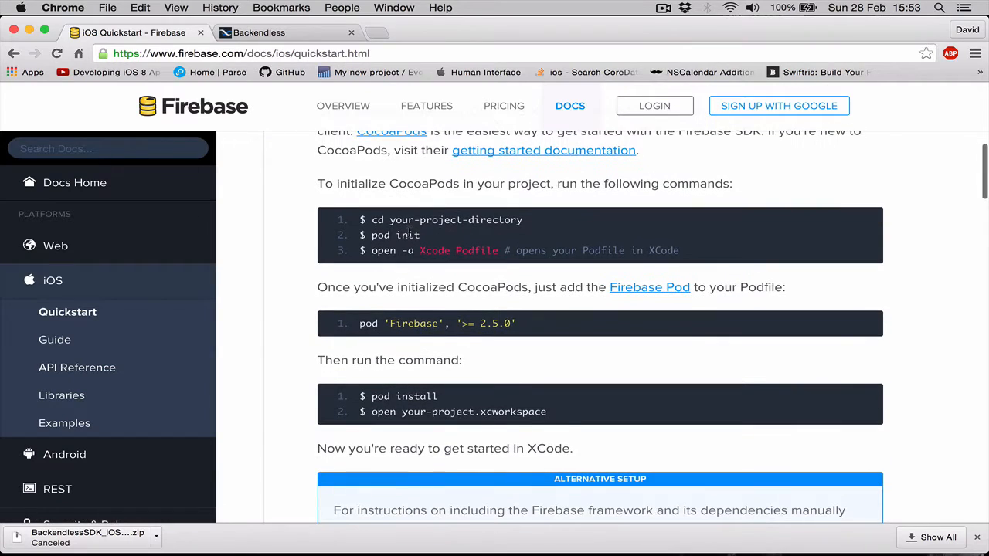
mouse_move(358, 227)
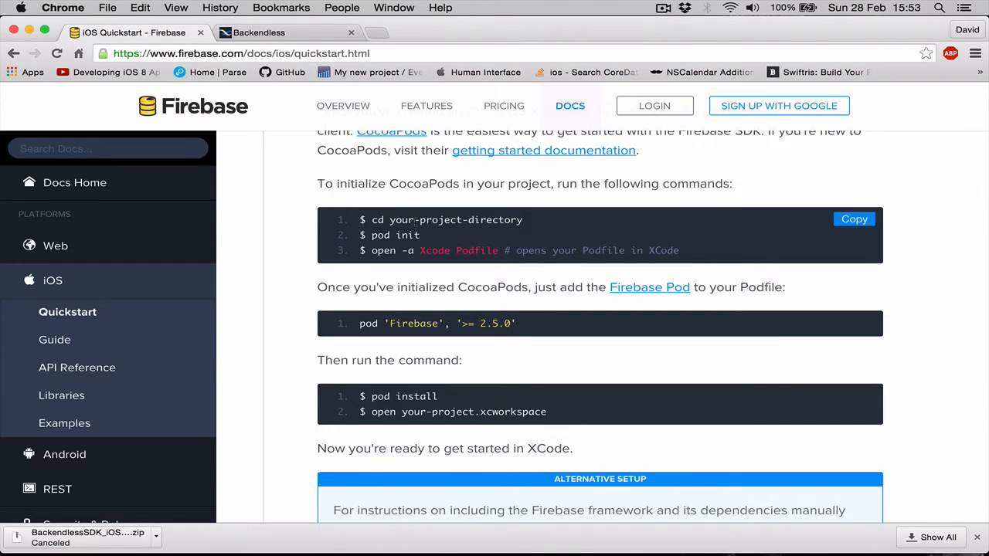
mouse_move(533, 228)
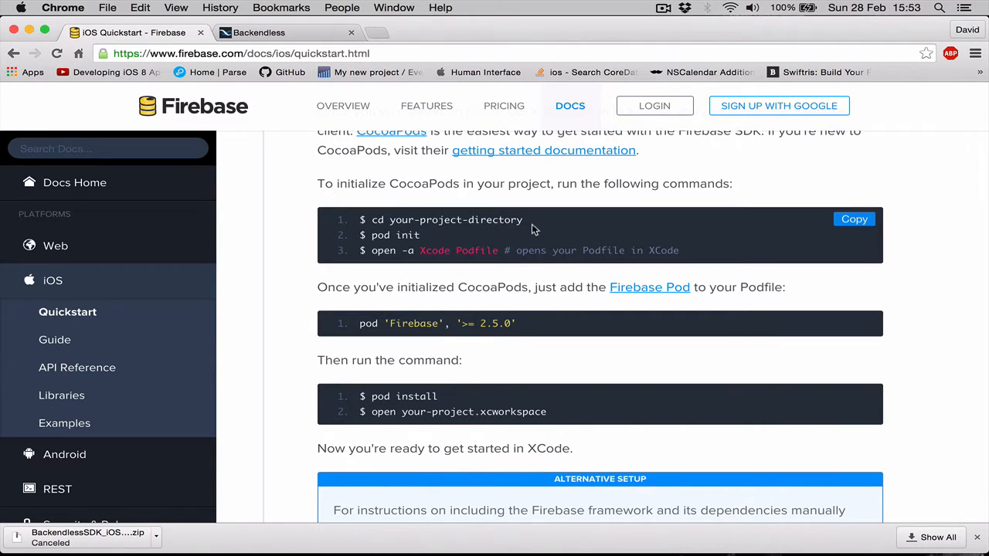
scroll(down, 3)
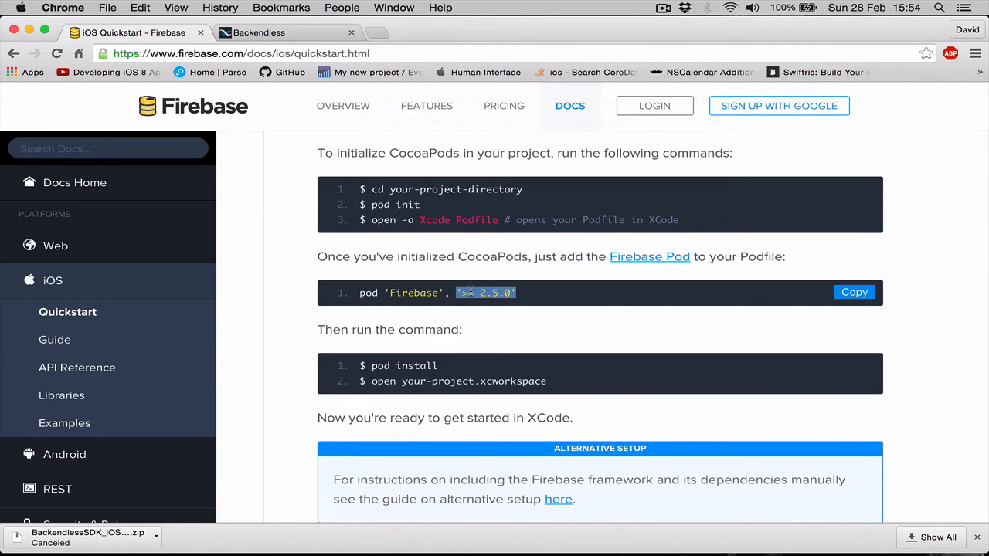
scroll(down, 3)
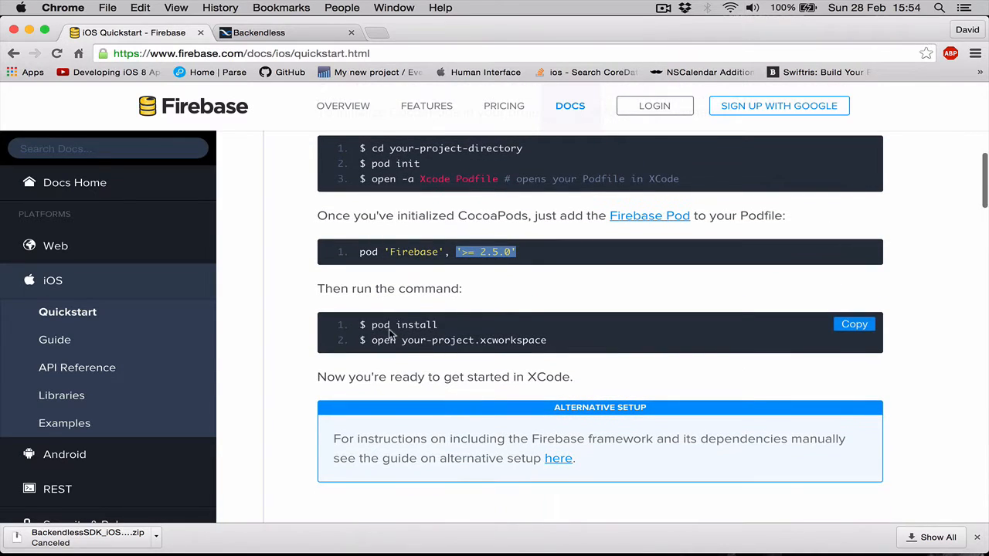
scroll(down, 3)
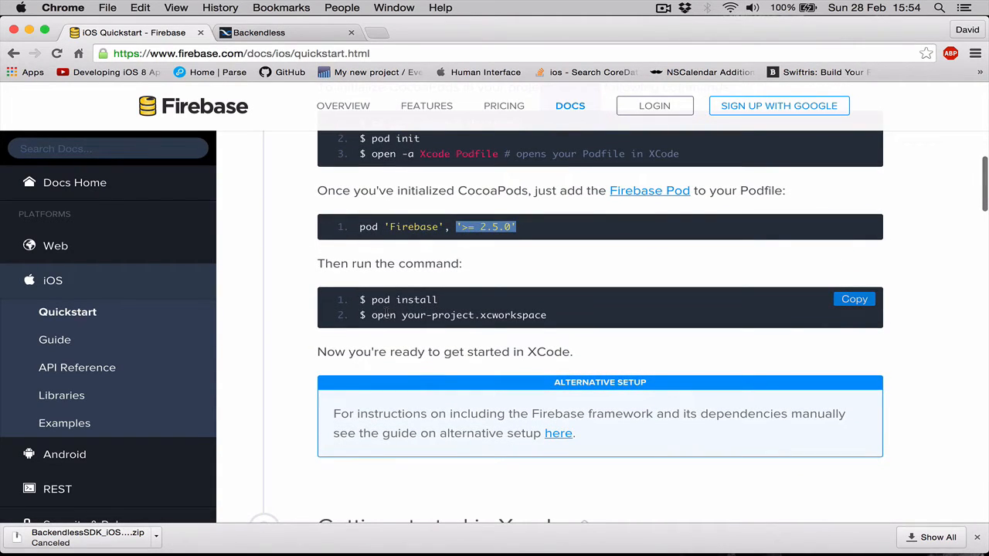
double_click(512, 315)
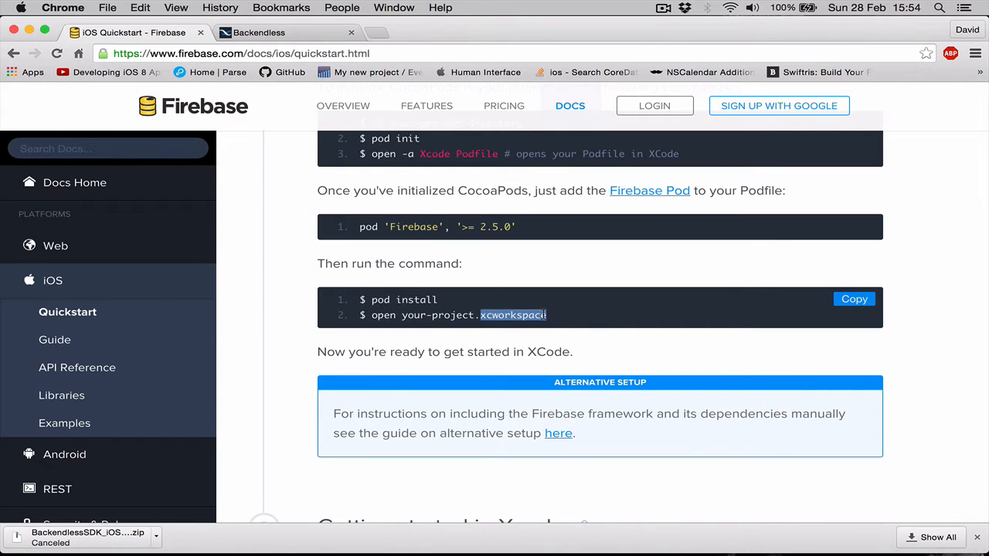
scroll(down, 3)
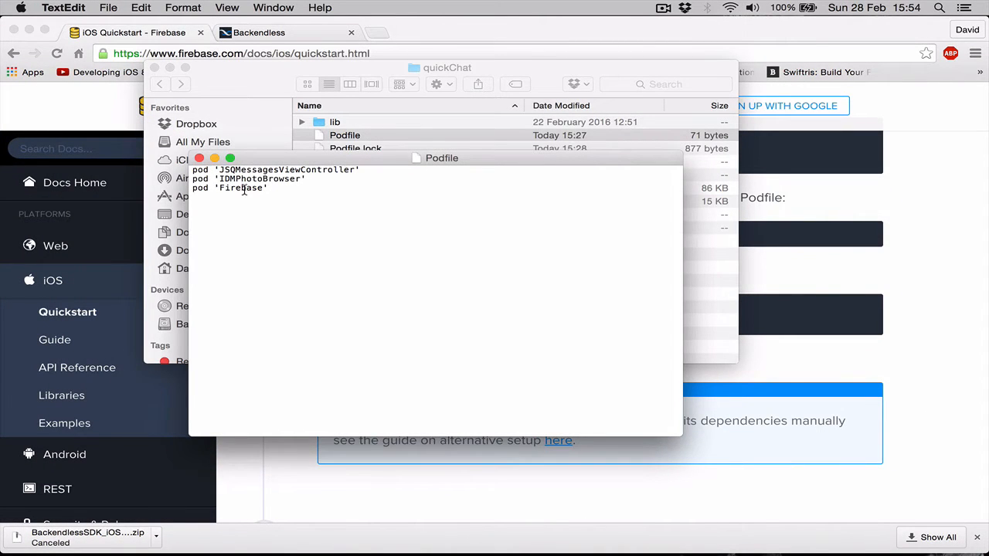
triple_click(242, 187)
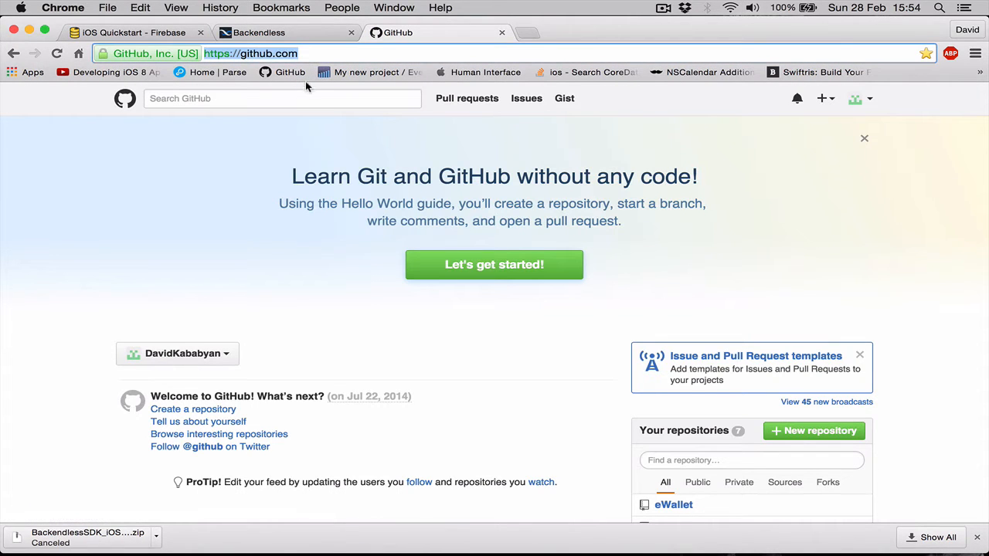
Search GitHub for JSQMessagesViewController and open the jessesquires/JSQMessagesViewController repository
text(JSQMessagesViewController)
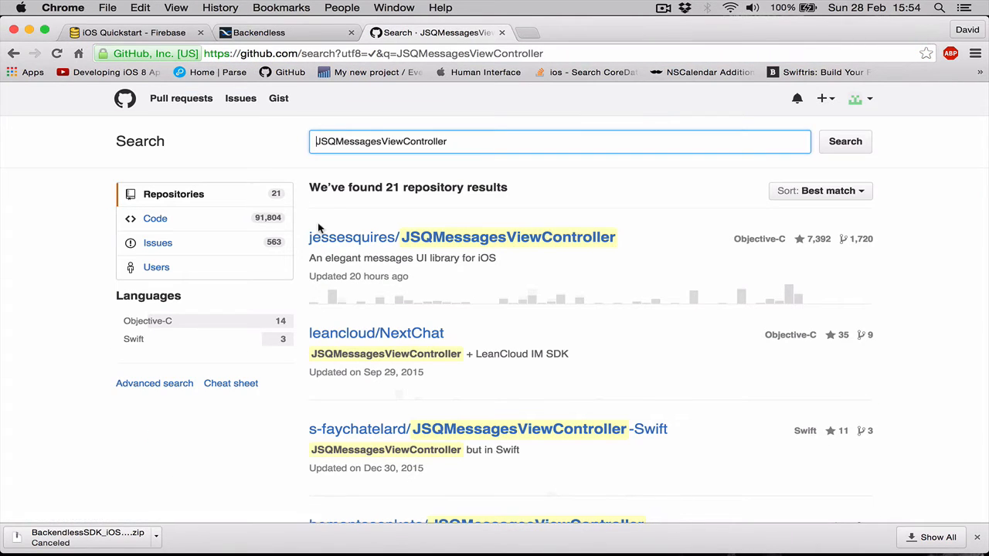
click(508, 237)
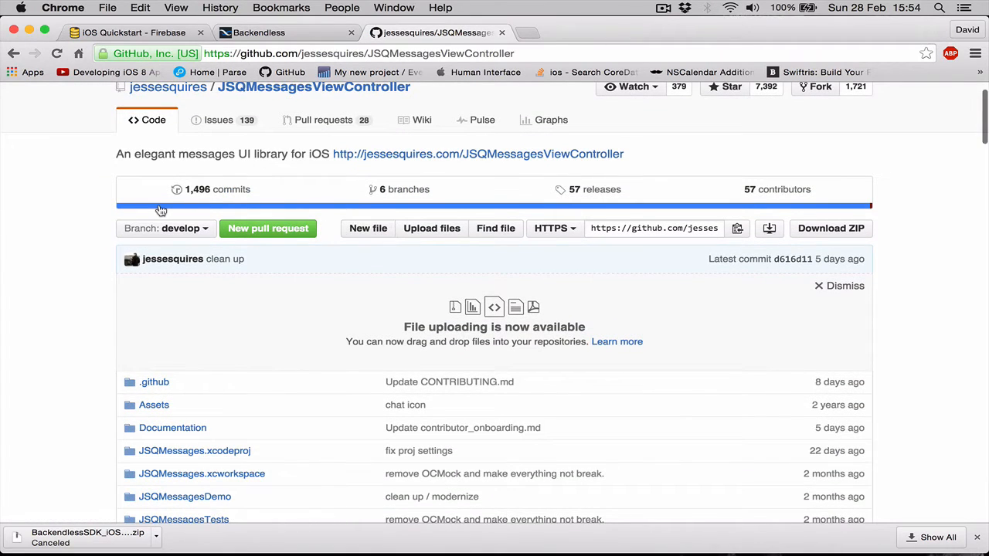
scroll(down, 3)
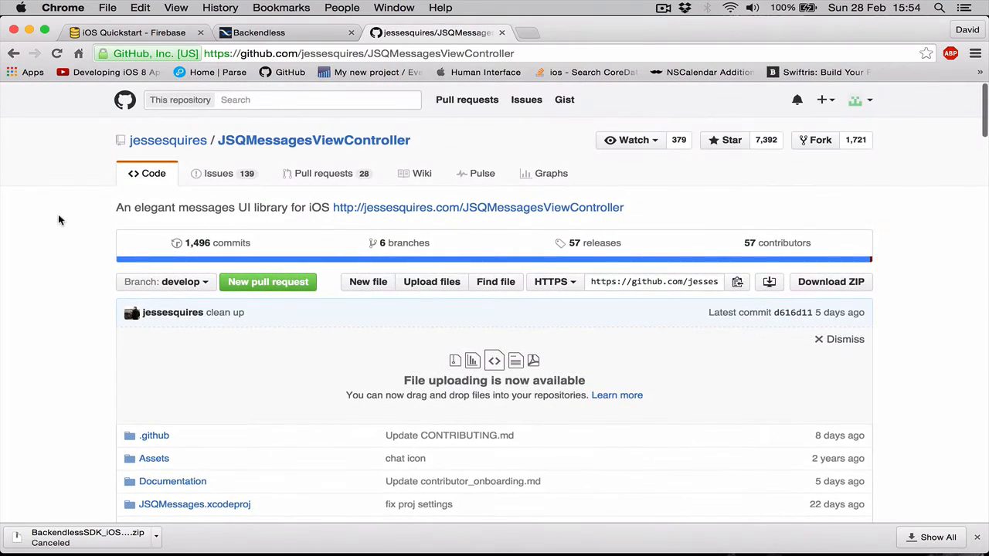
Read the README's Requirements and Installation sections, then return to the Firebase iOS Quickstart tab
scroll(down, 3)
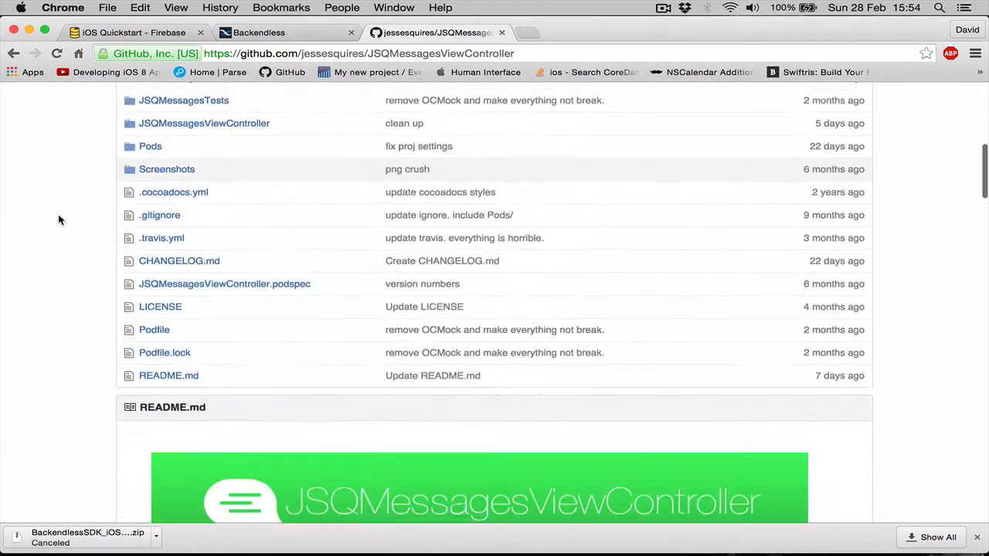
scroll(down, 3)
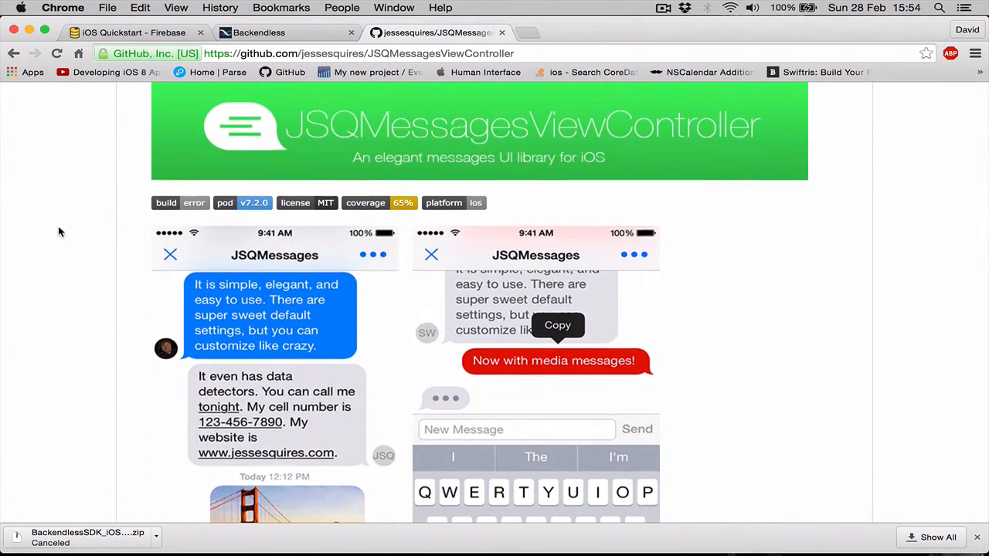
scroll(down, 3)
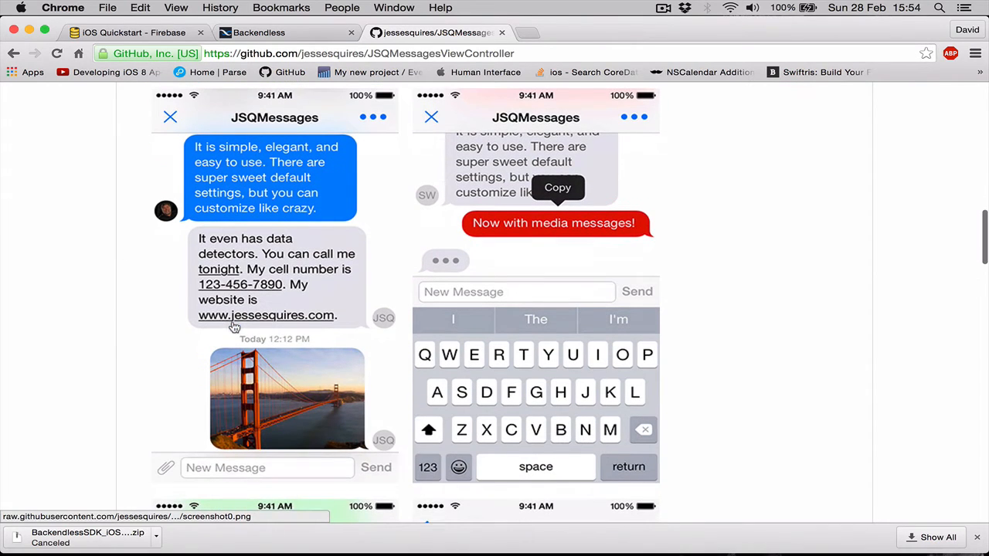
mouse_move(321, 261)
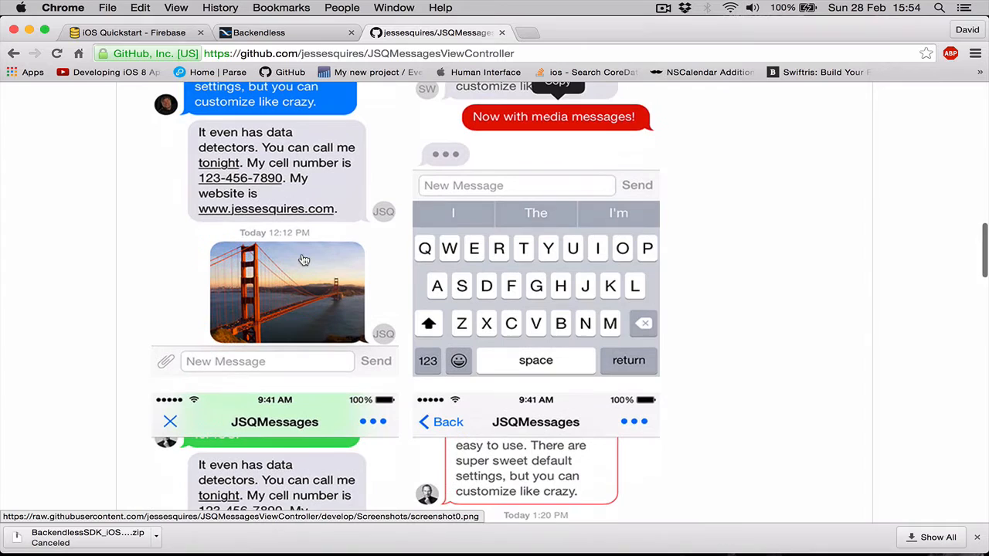
scroll(down, 3)
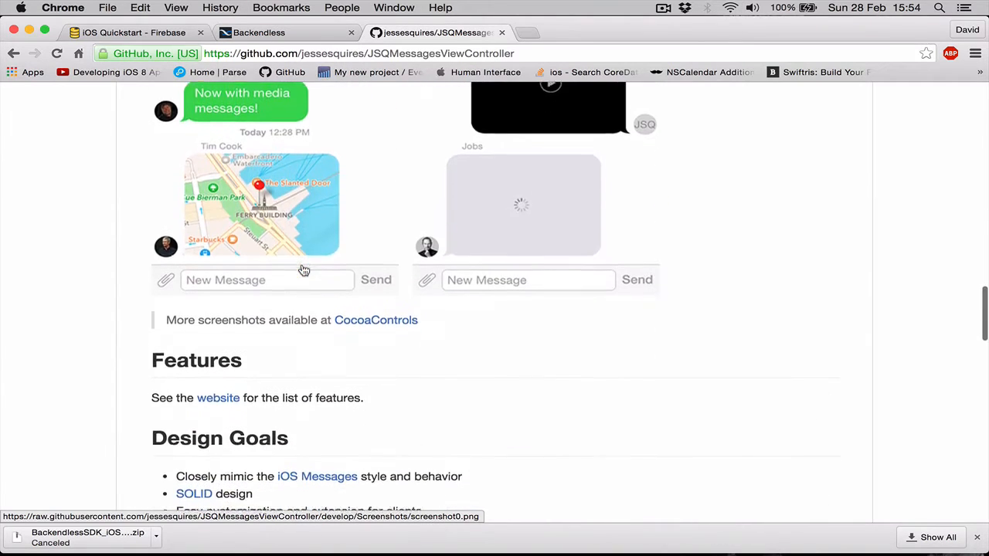
scroll(down, 3)
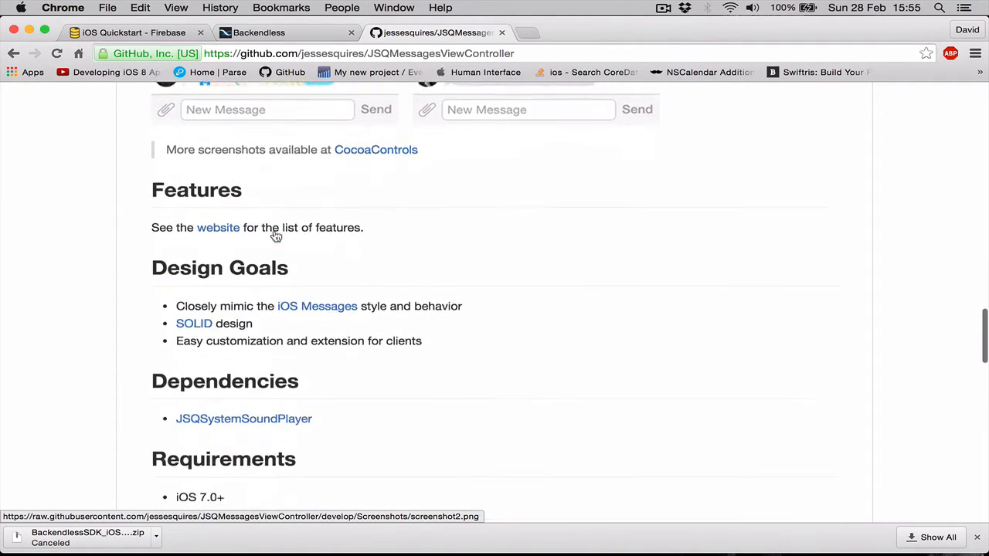
scroll(down, 3)
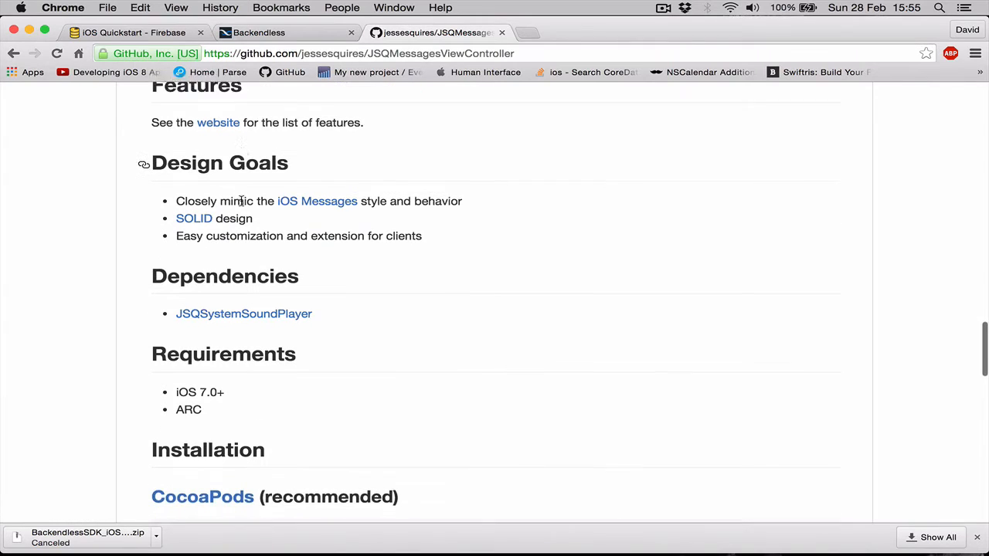
scroll(down, 3)
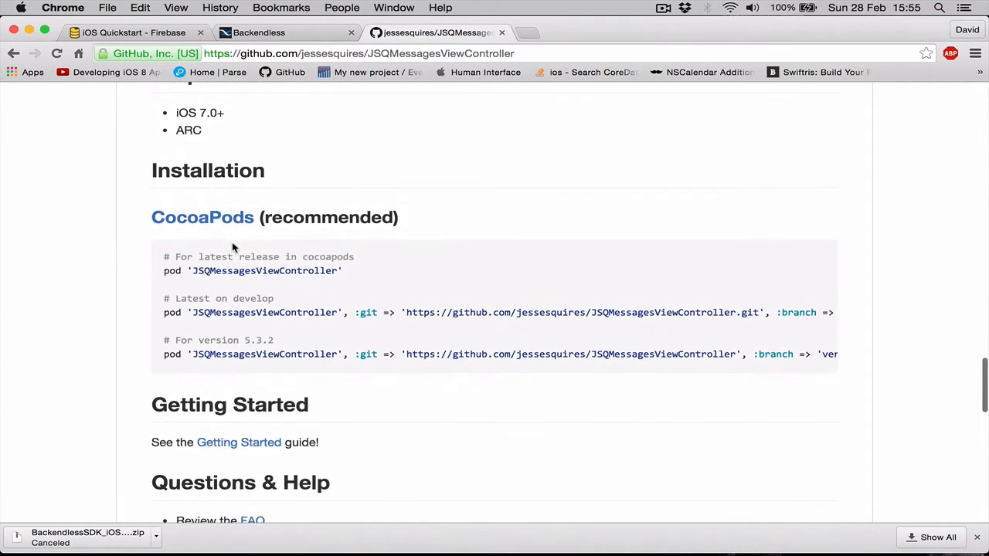
scroll(down, 3)
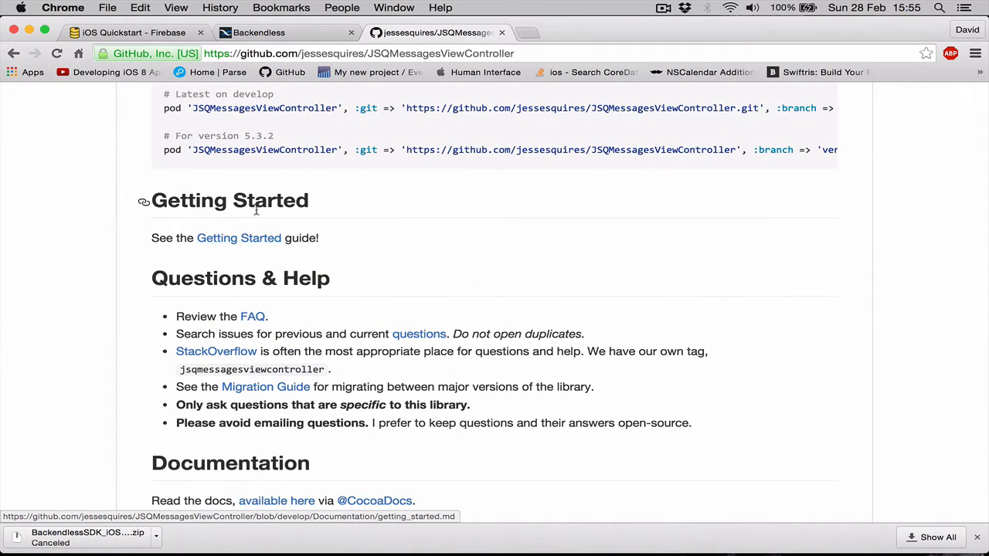
scroll(up, 3)
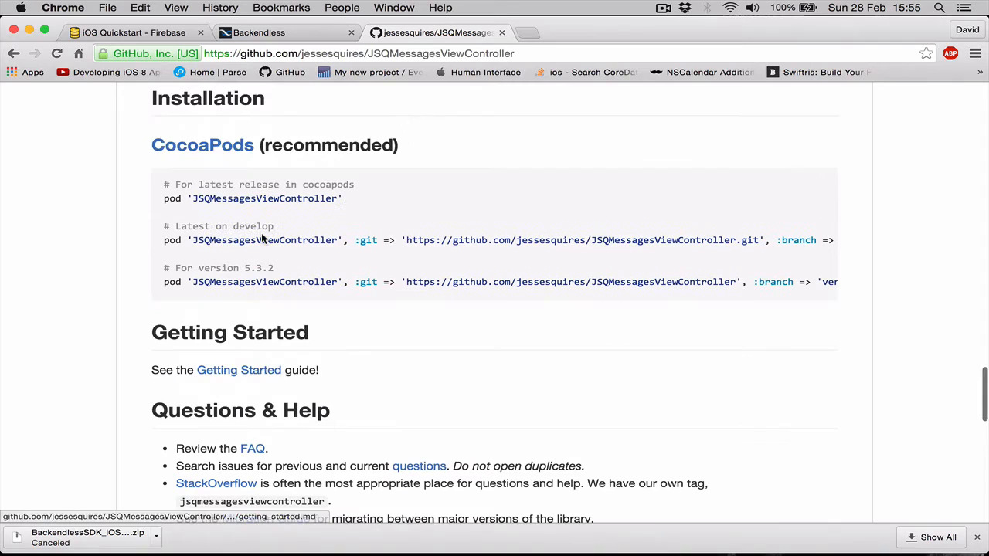
scroll(up, 3)
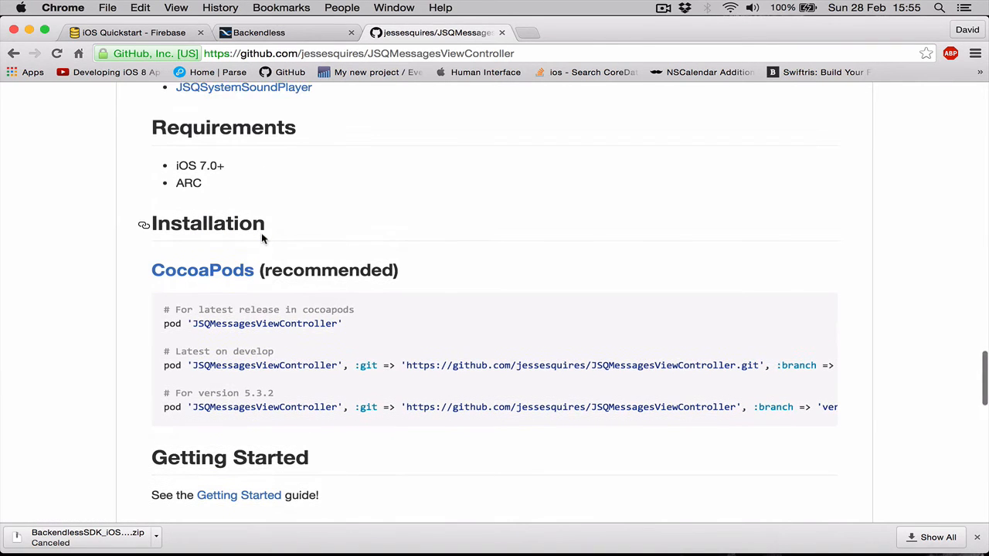
scroll(down, 3)
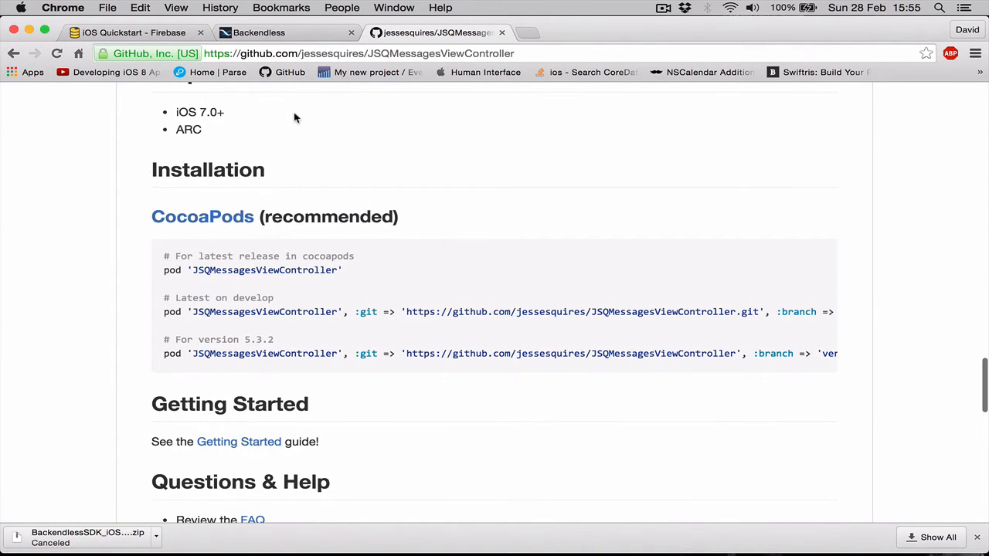
scroll(down, 3)
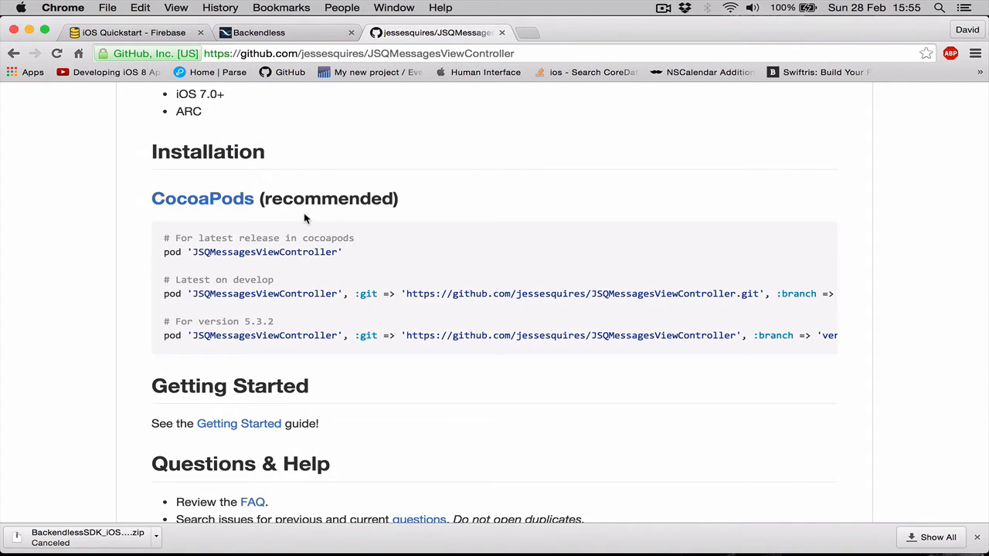
scroll(down, 3)
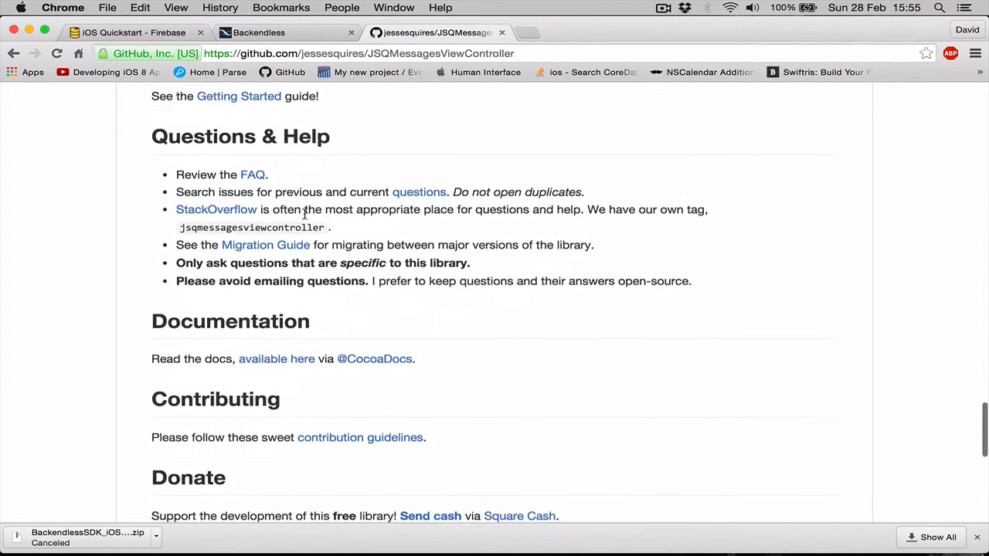
scroll(down, 3)
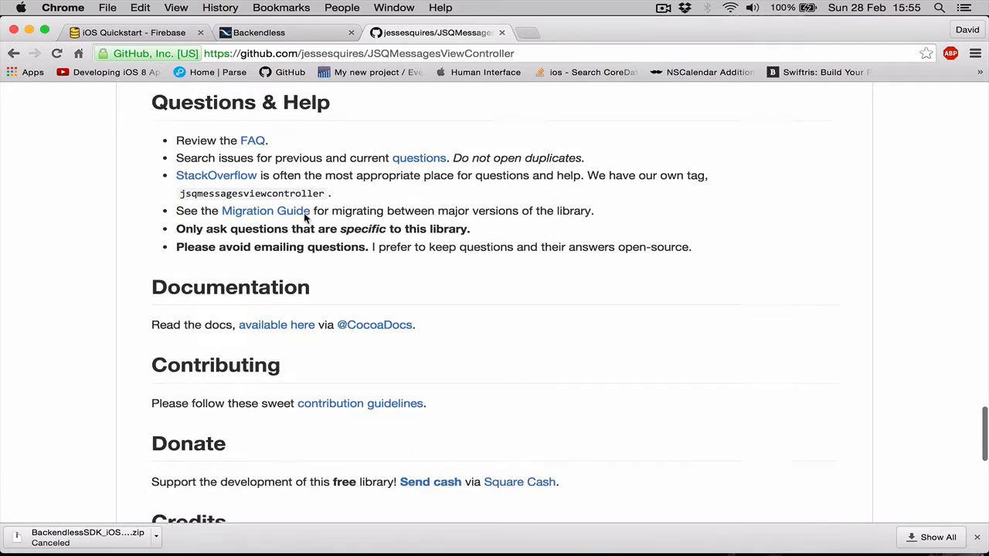
scroll(down, 3)
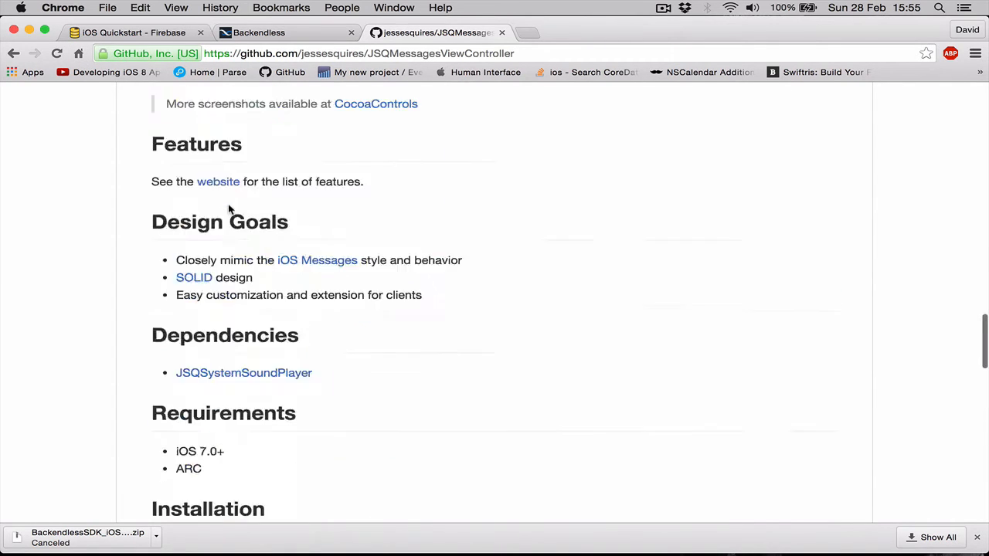
click(132, 32)
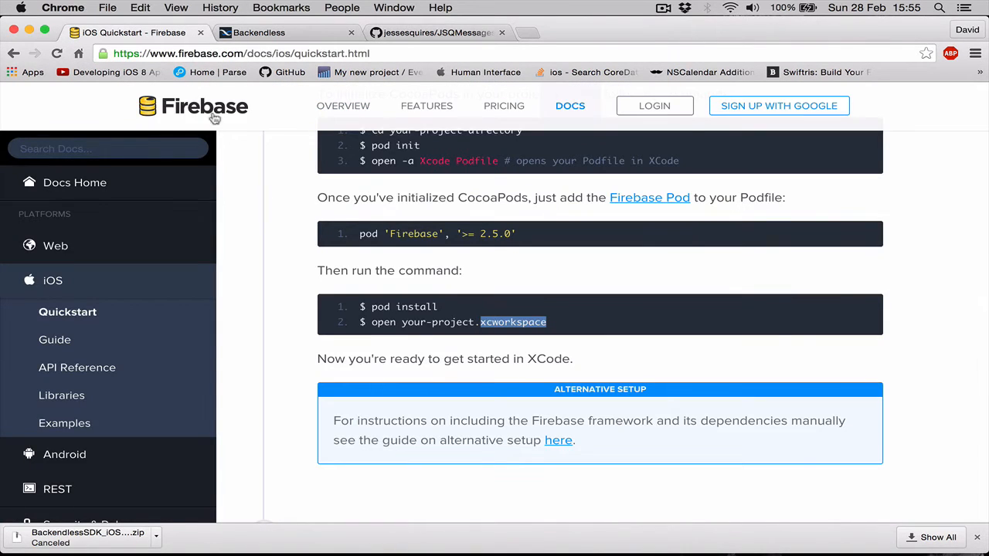
Scroll to 'Getting started in Xcode' and highlight the Firebase import in the code snippets
scroll(down, 3)
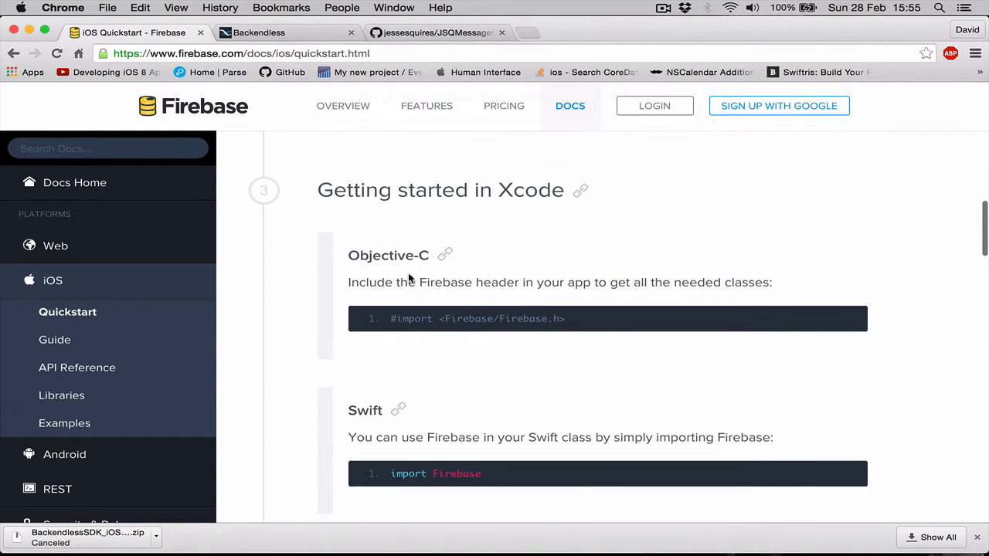
double_click(354, 190)
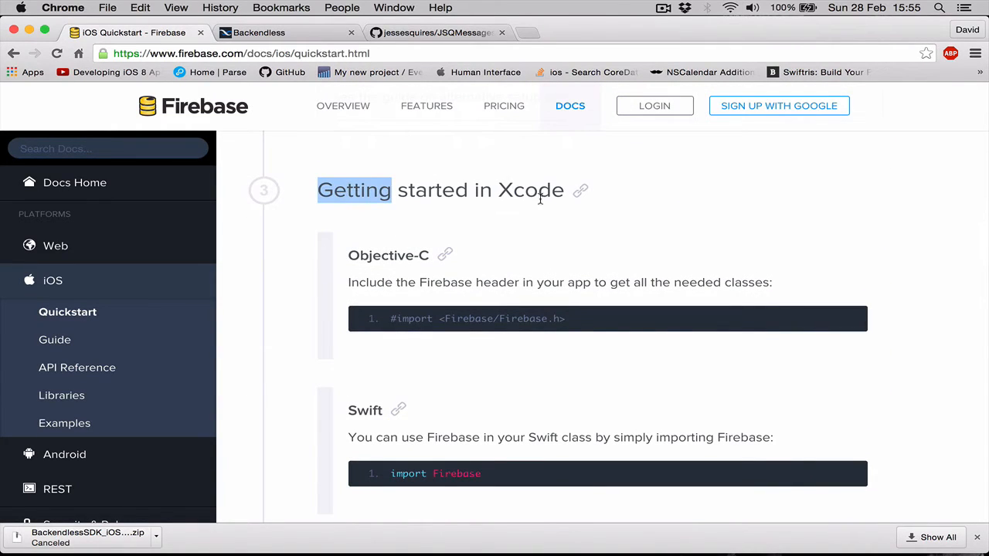
scroll(down, 3)
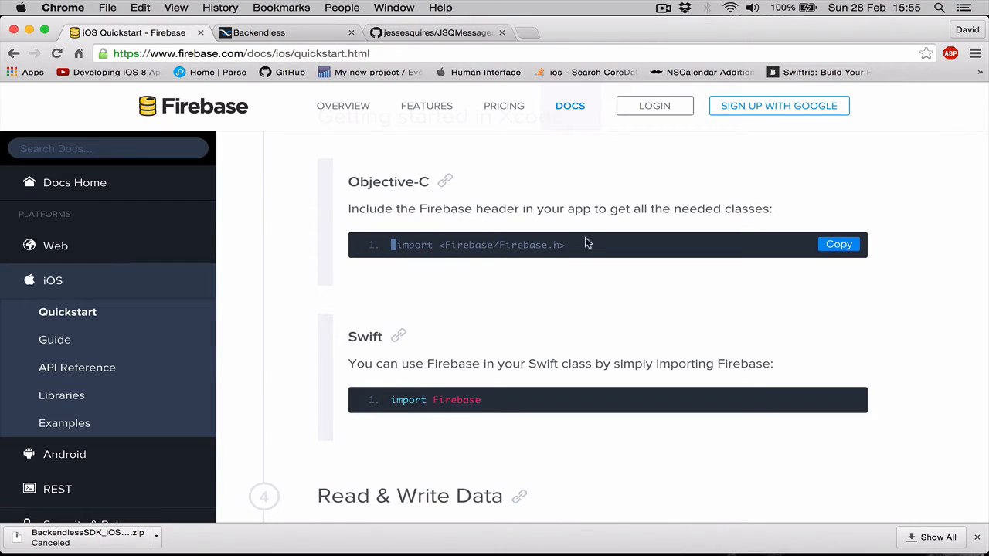
scroll(down, 3)
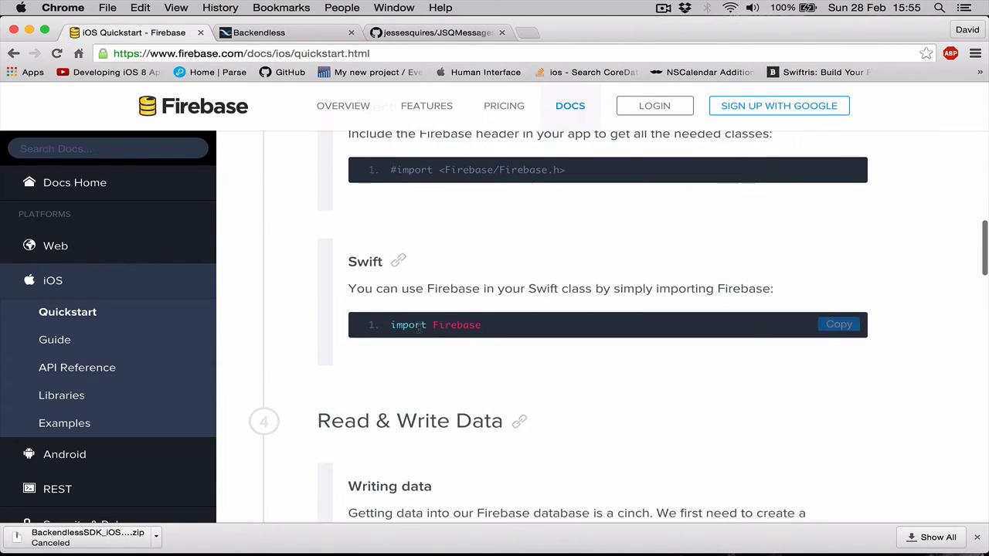
double_click(457, 324)
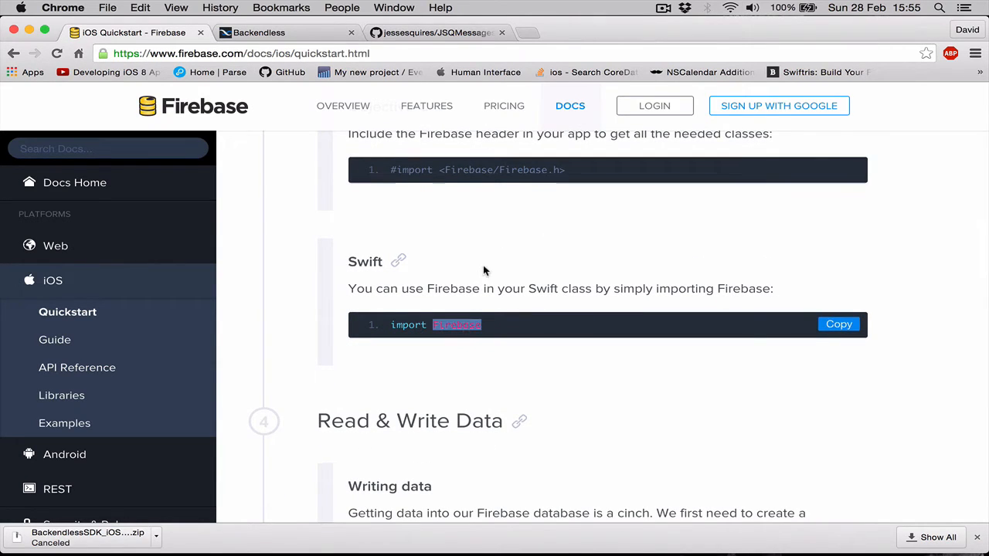
scroll(down, 3)
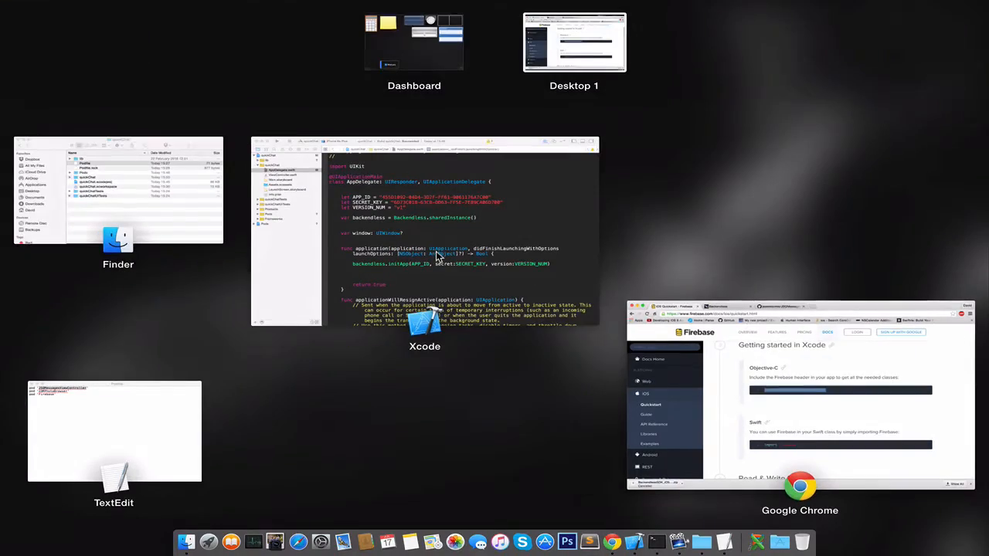
Open Backendless-With-Media-Bridging-Header.h in Xcode and add '#import <Firebase/Firebase.h>'
click(424, 232)
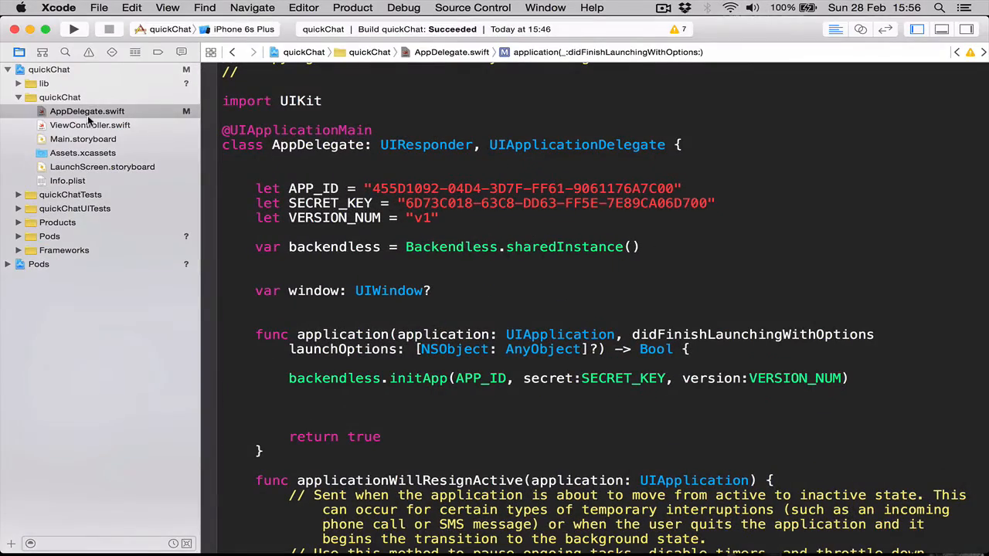
click(44, 83)
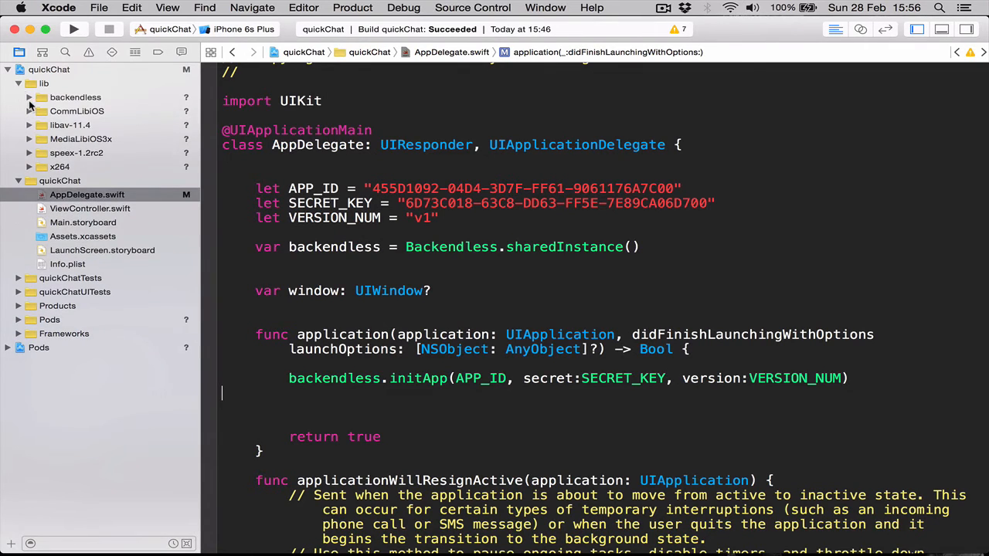
click(29, 96)
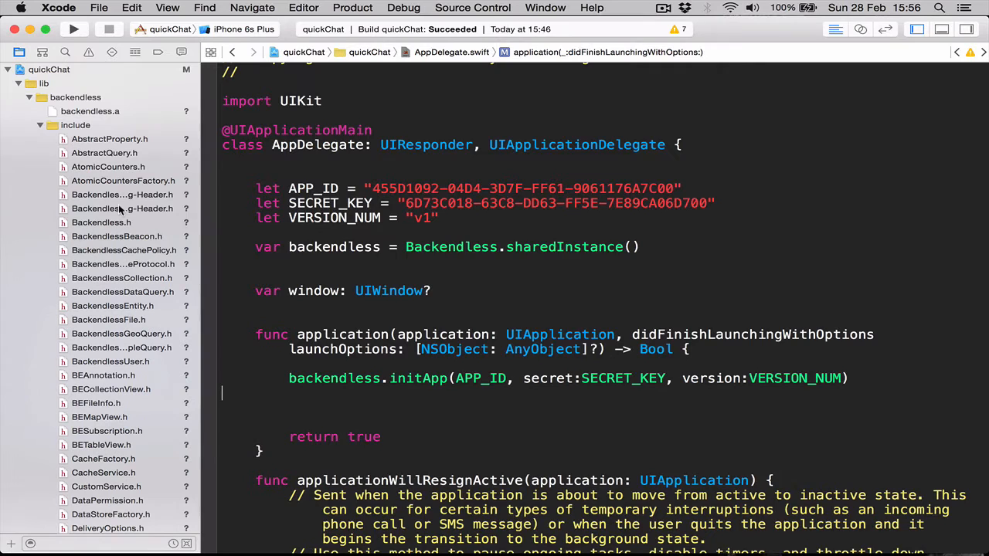
click(121, 209)
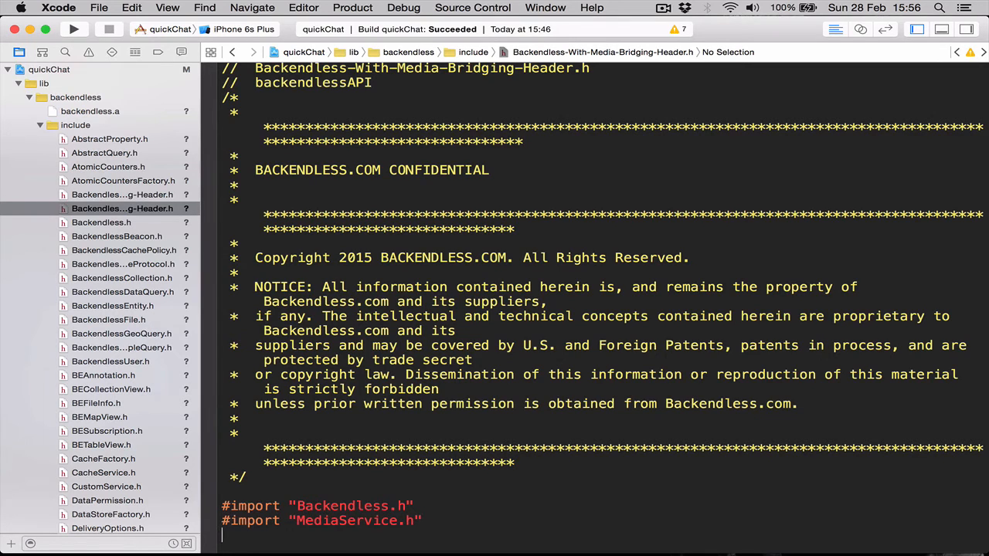
text(#import <Firebase/Firebase.h>)
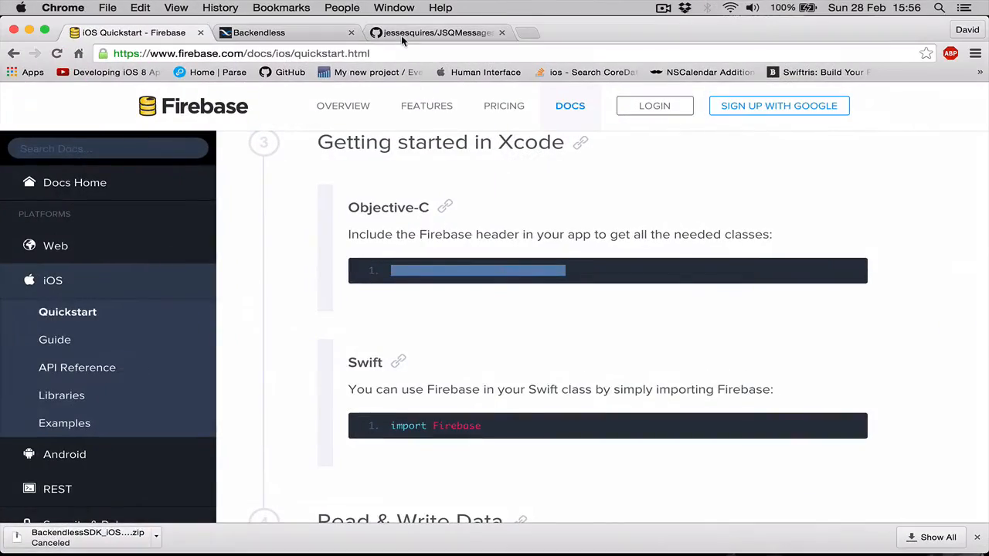
On the JSQMessagesViewController tab, scroll the README and open the Getting Started guide
click(436, 32)
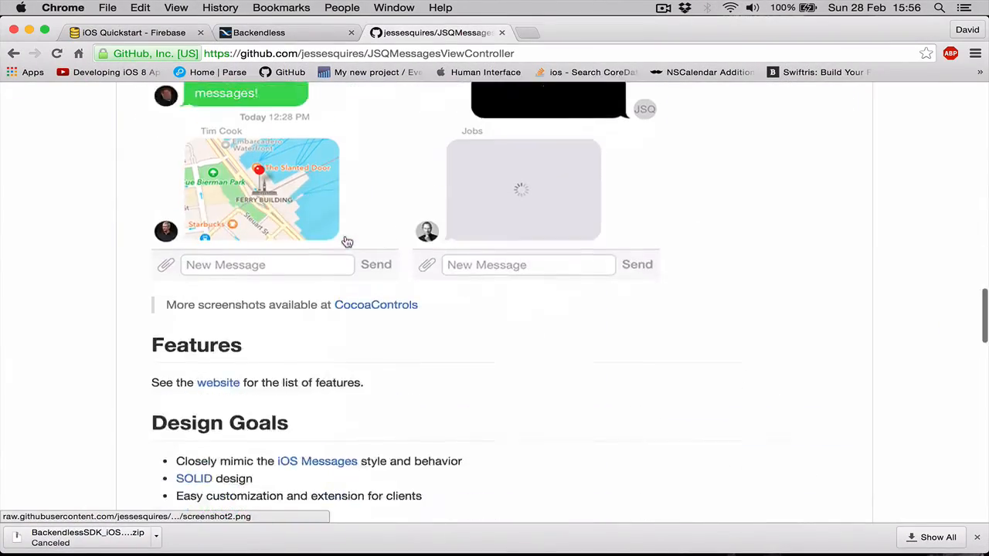
scroll(down, 3)
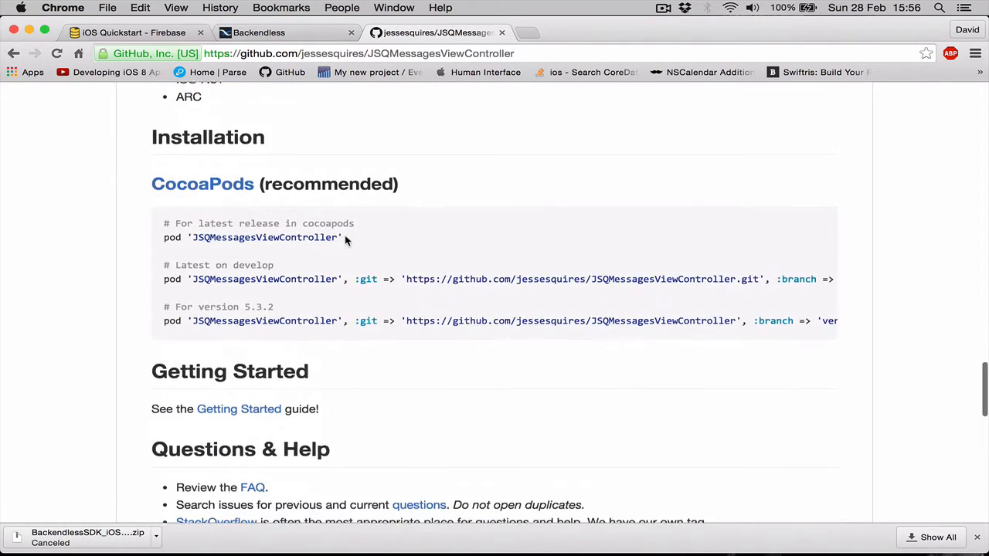
scroll(down, 3)
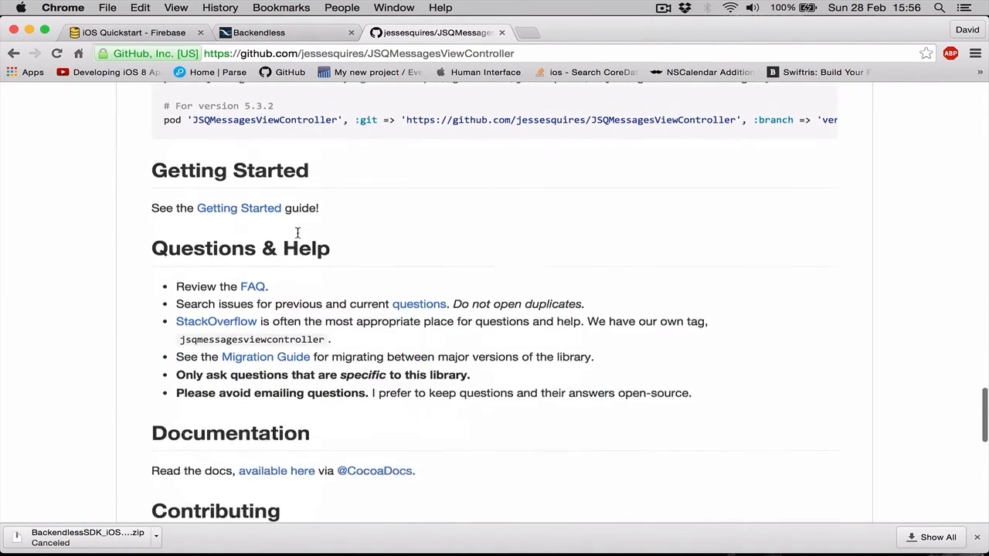
scroll(down, 3)
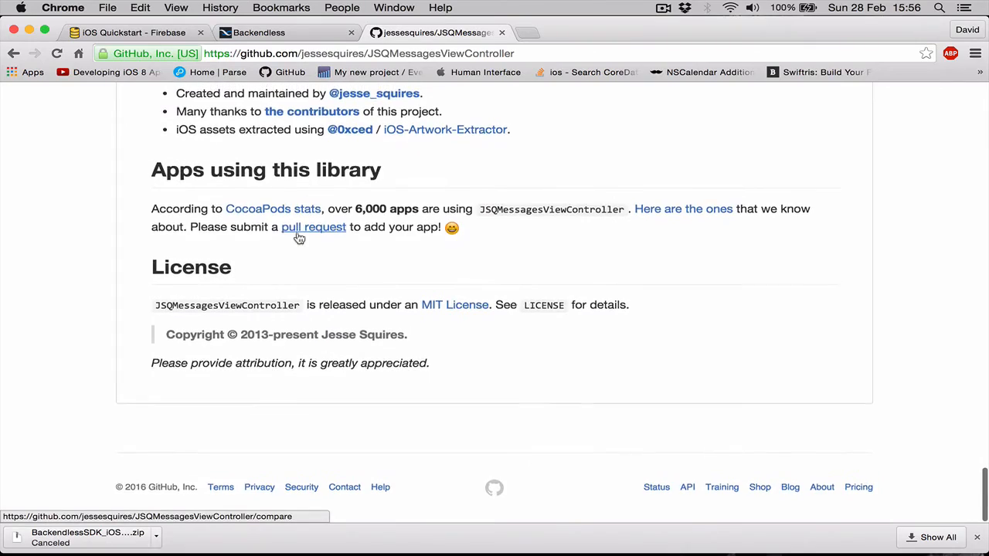
scroll(up, 3)
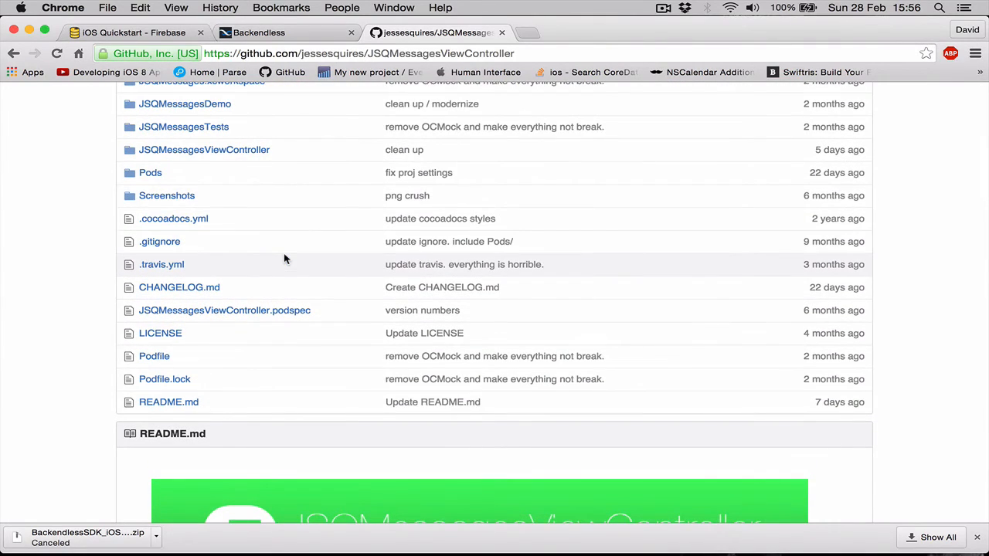
scroll(down, 3)
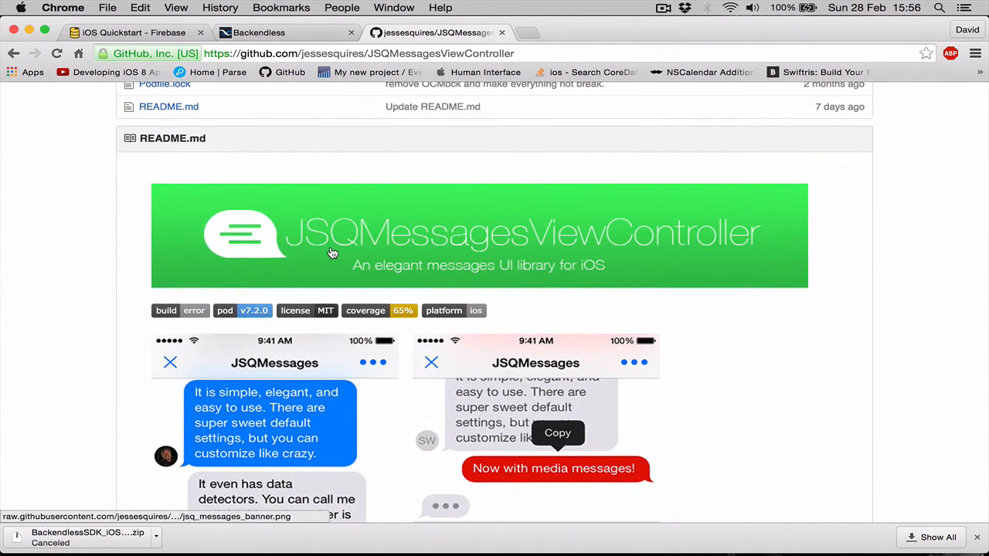
scroll(down, 3)
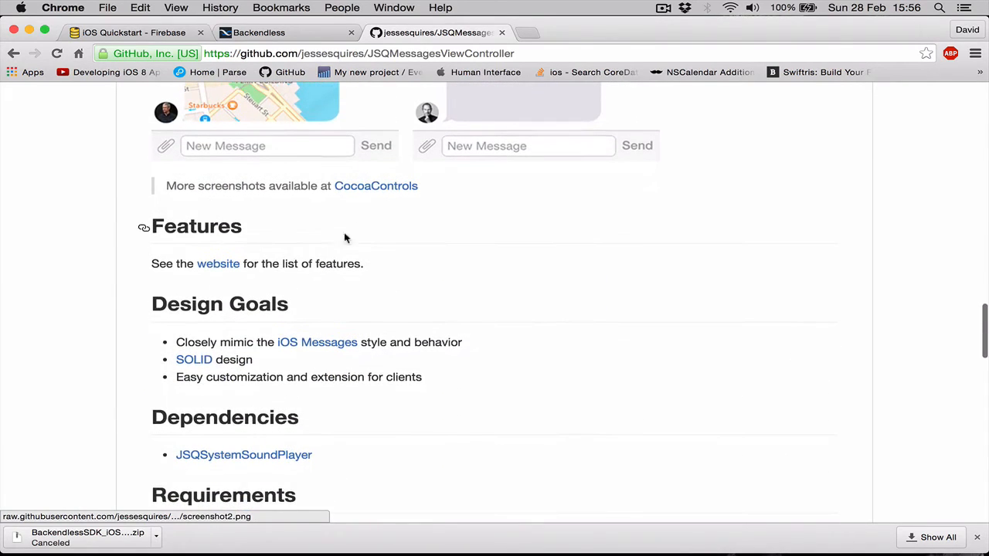
scroll(down, 3)
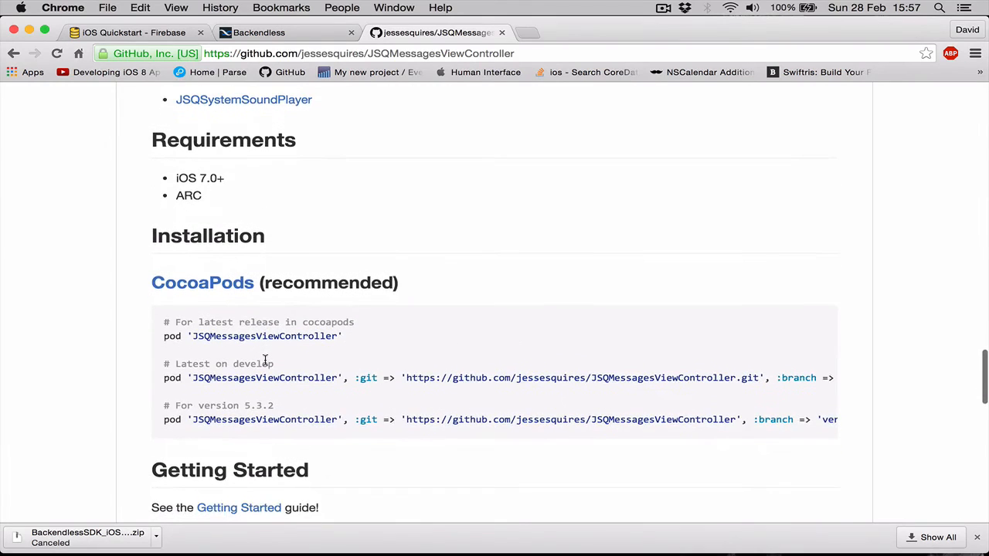
scroll(down, 3)
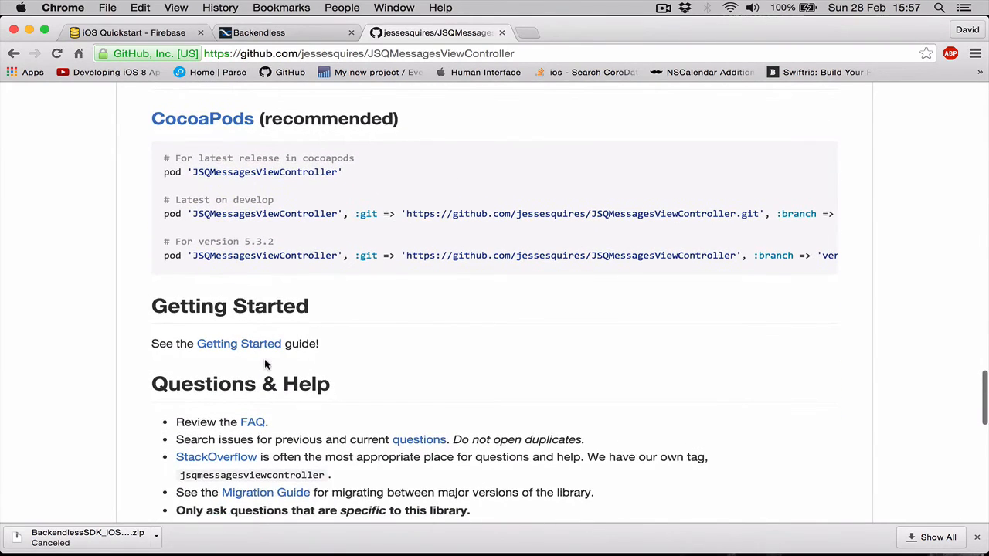
click(238, 344)
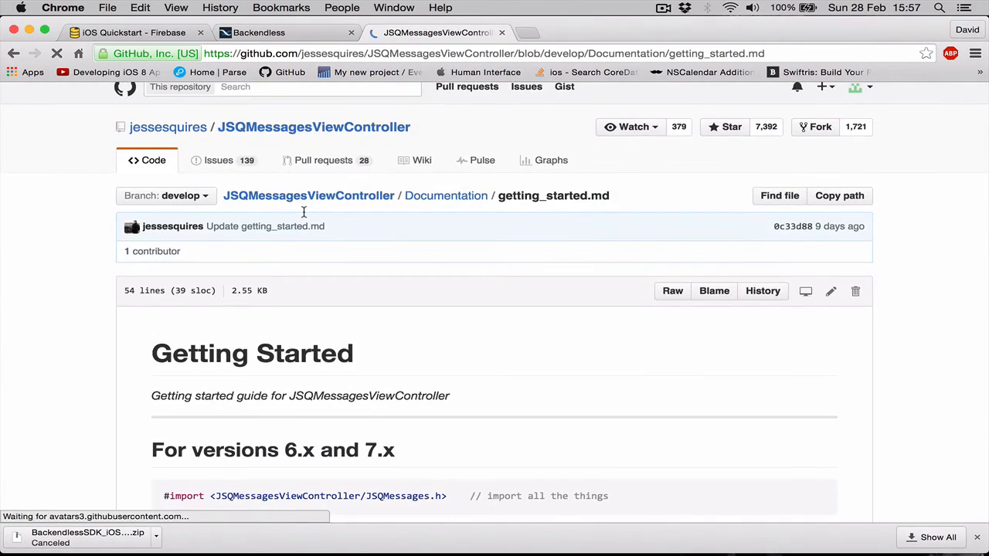
Add the JSQMessages.h import to the bridging header, then open AppDelegate.swift
scroll(down, 3)
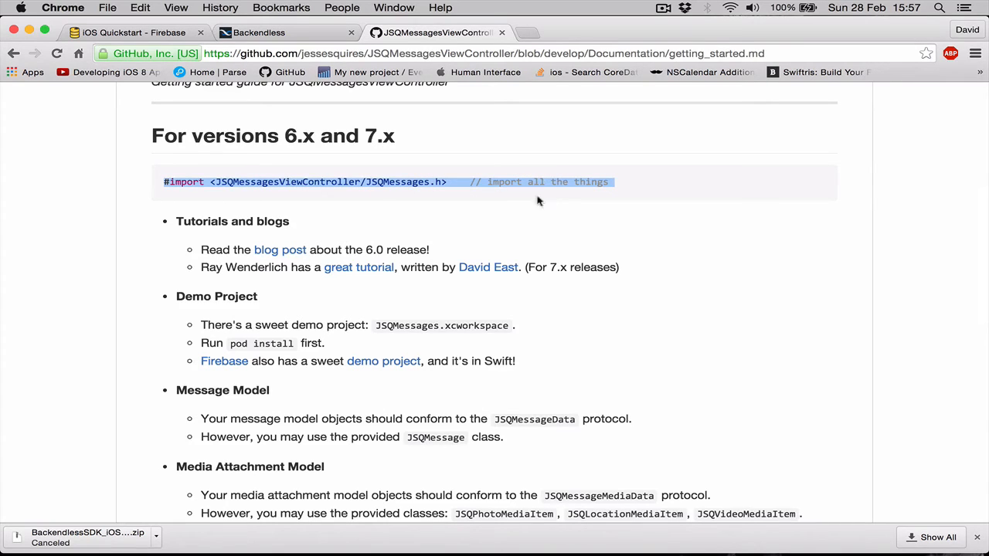
mouse_move(454, 286)
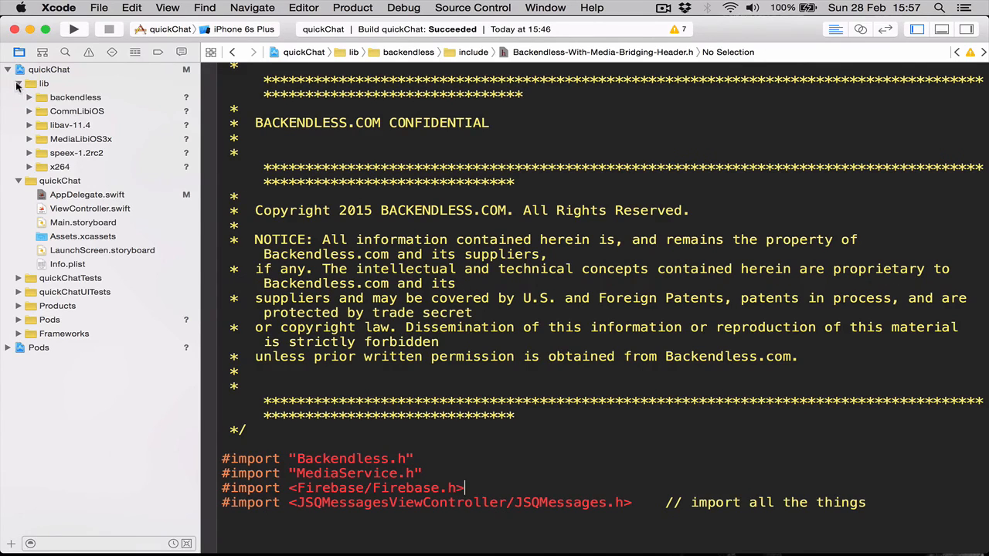
click(86, 111)
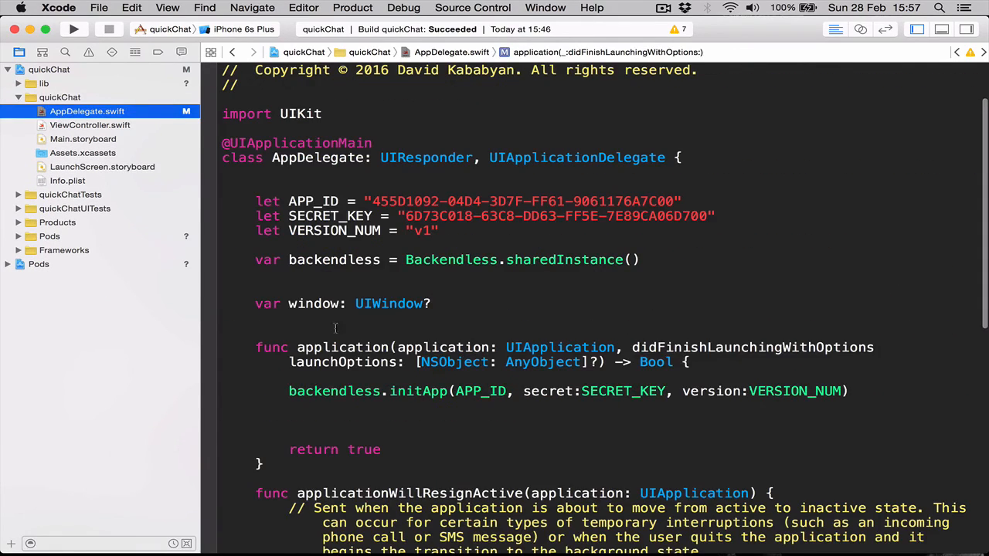